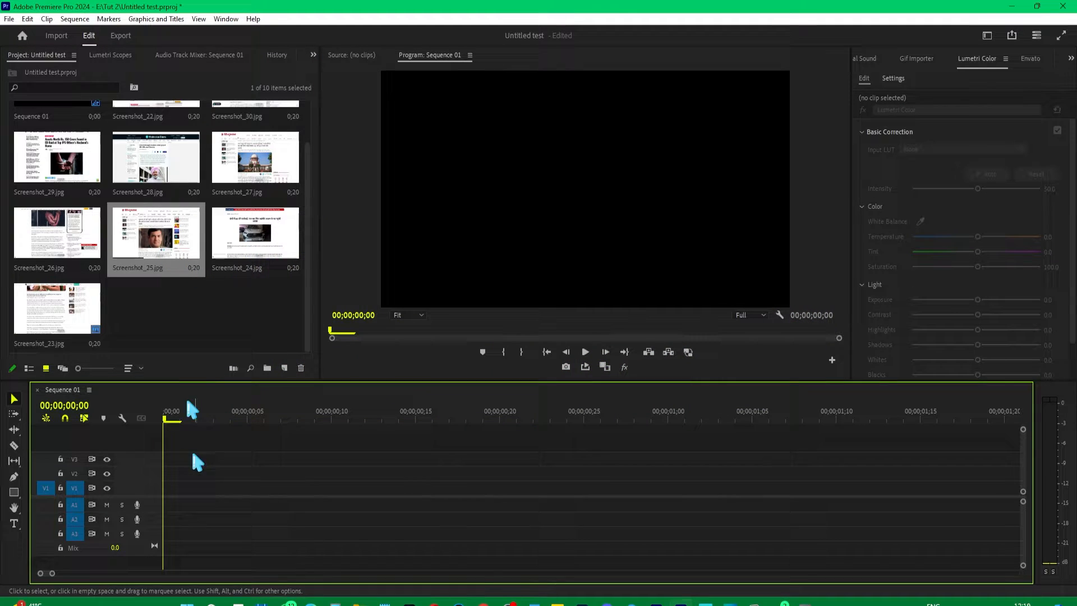
# Place Screenshot_24.jpg at the start of V1 and check its 20-frame length.
pyautogui.moveTo(255, 232); pyautogui.dragTo(330, 488)
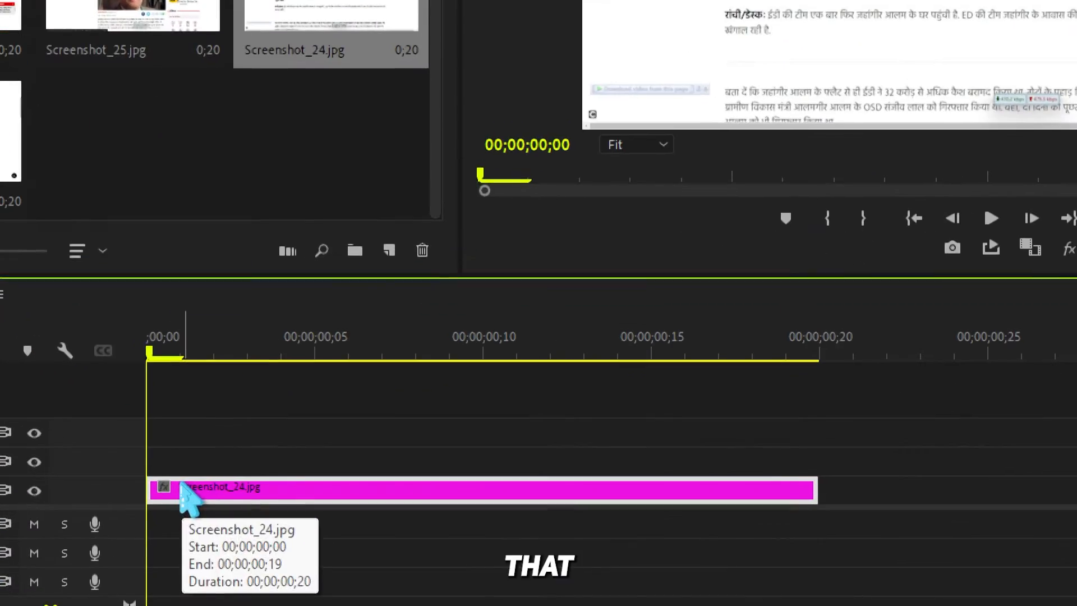
pyautogui.click(817, 353)
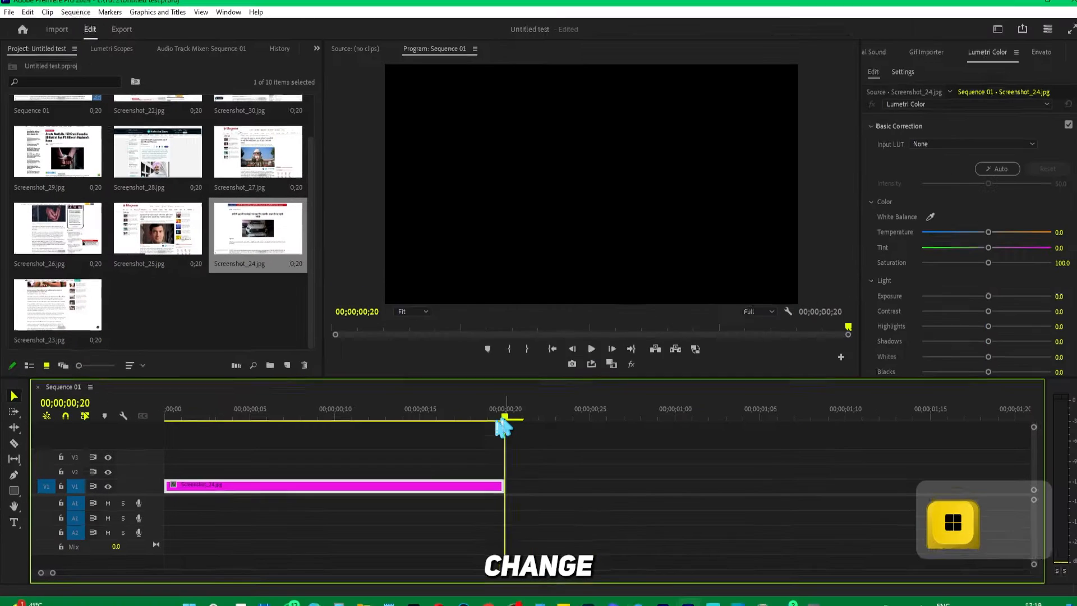
pyautogui.click(331, 418)
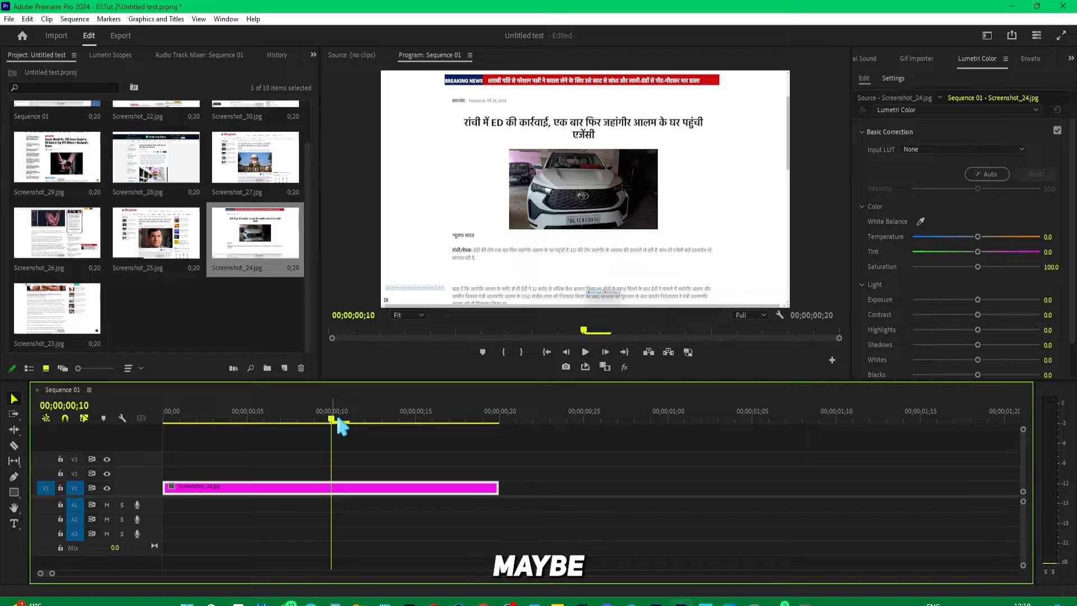
pyautogui.moveTo(27, 26)
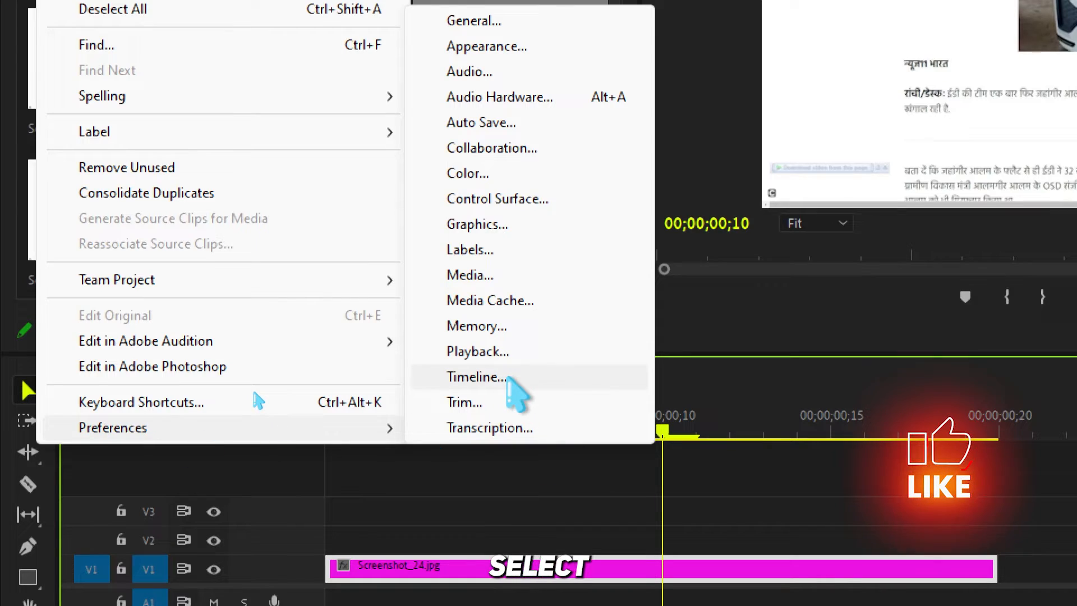
# Set Still Image Default Duration to 10 in Timeline preferences and confirm.
pyautogui.click(474, 376)
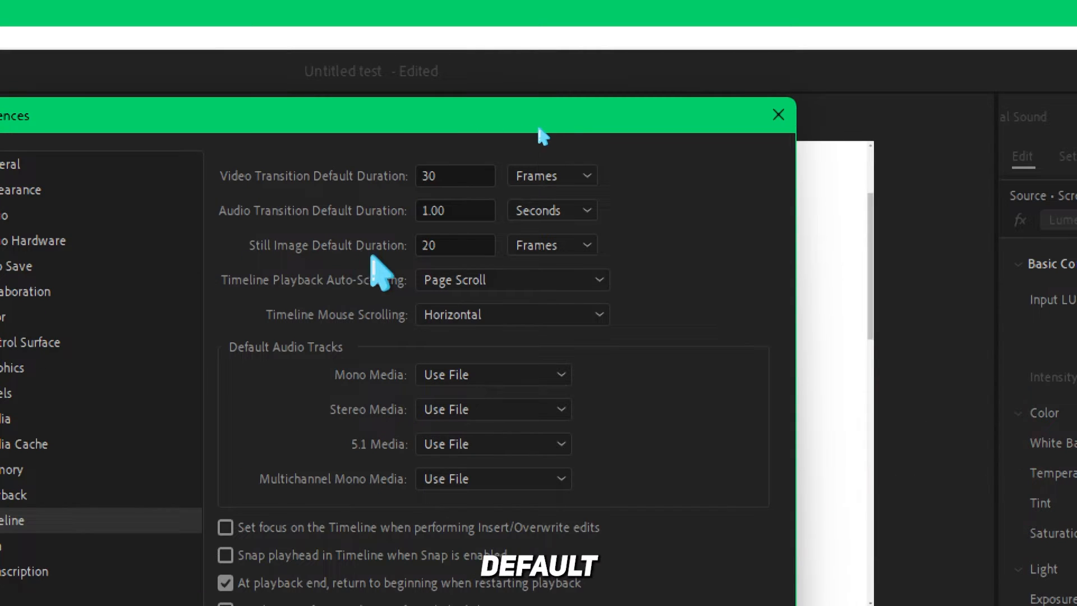
pyautogui.click(455, 245)
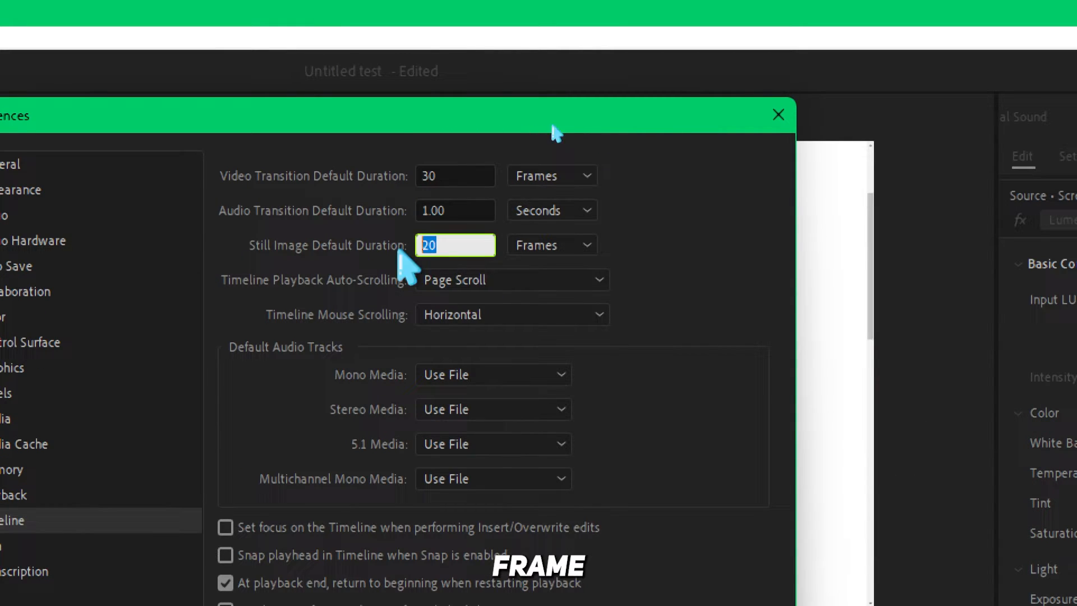
pyautogui.write('10')
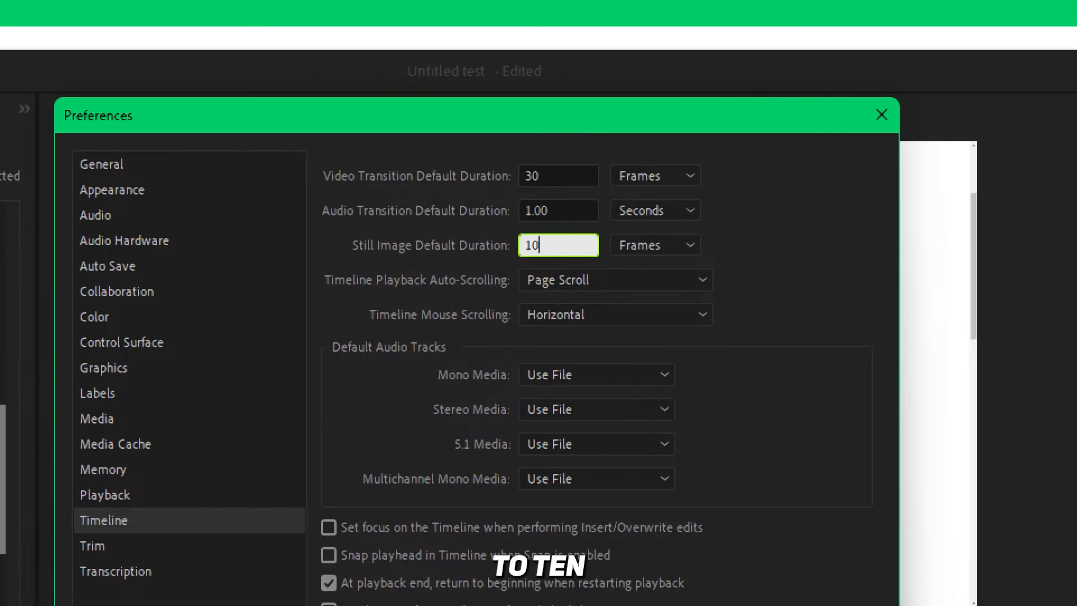
pyautogui.click(882, 114)
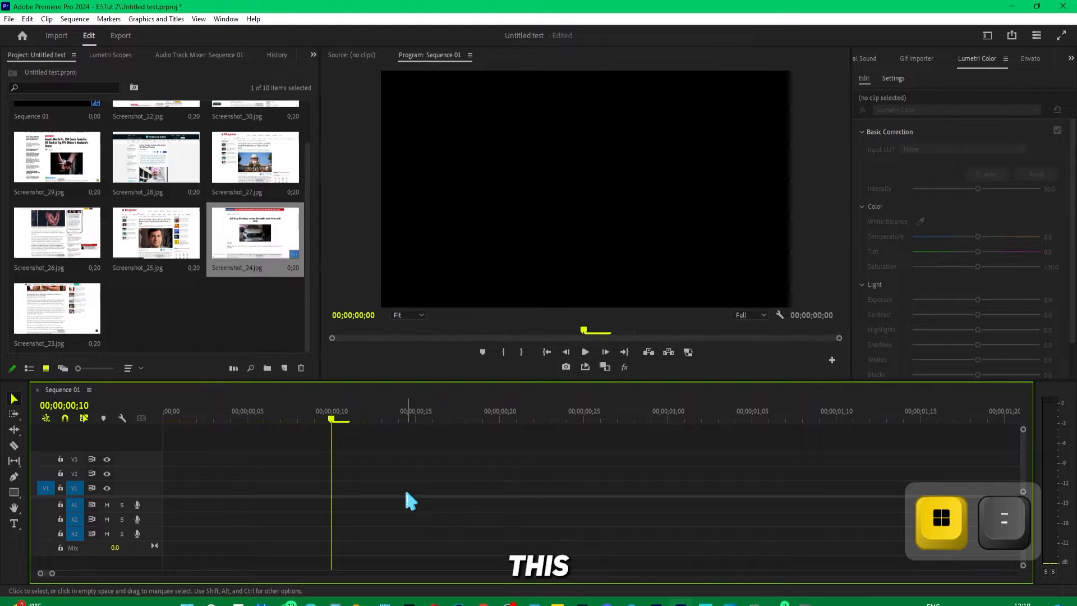
# Drag Screenshot_24.jpg onto V1 again, where it still spans 20 frames.
pyautogui.moveTo(255, 234); pyautogui.dragTo(330, 488)
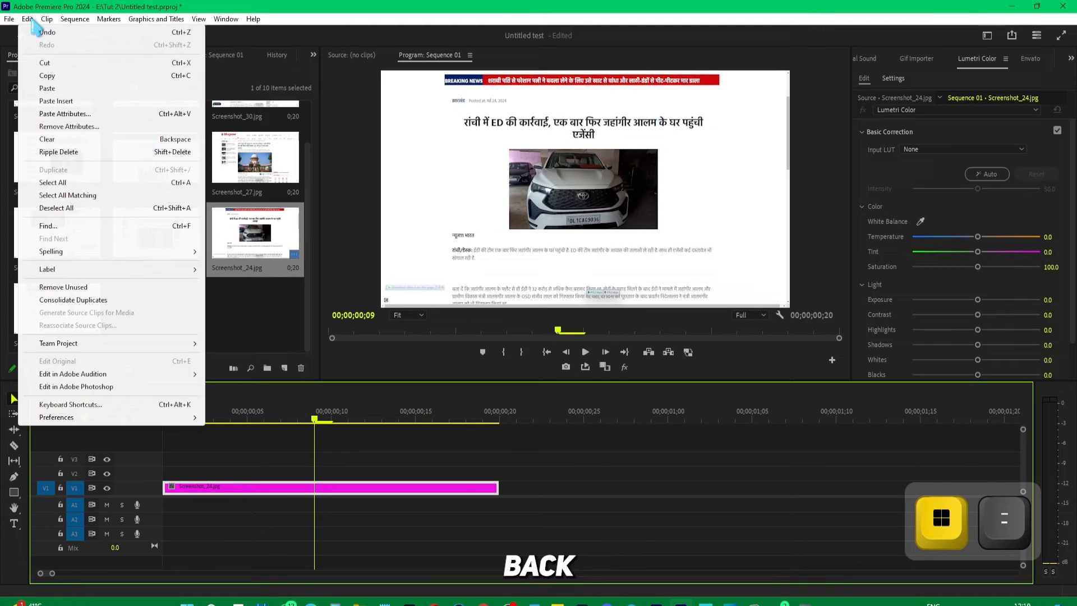
# Change the still image duration unit in Timeline preferences and close Preferences.
pyautogui.click(57, 416)
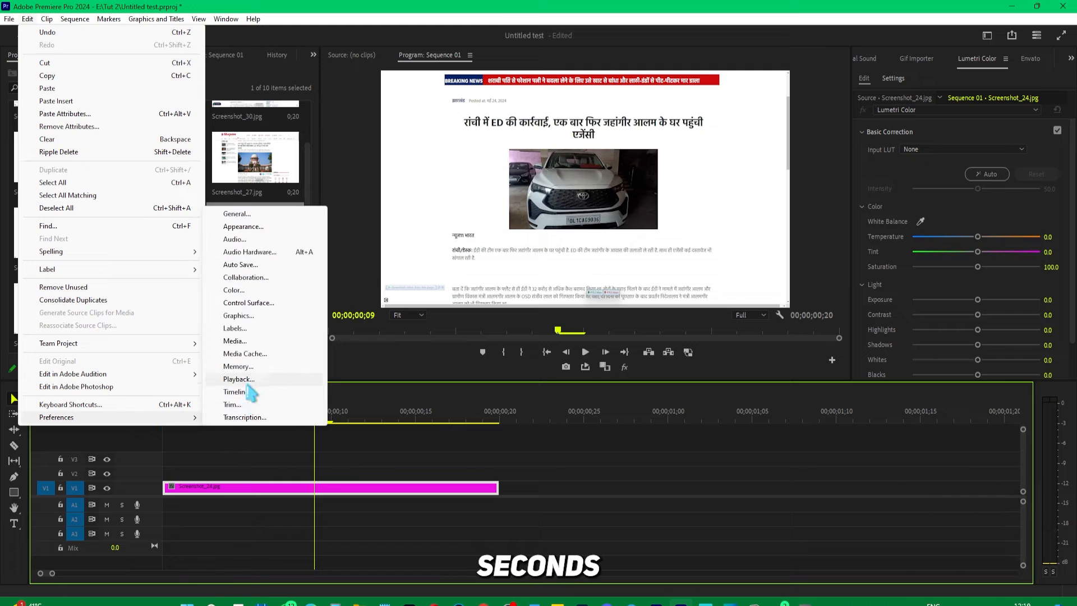
pyautogui.click(234, 392)
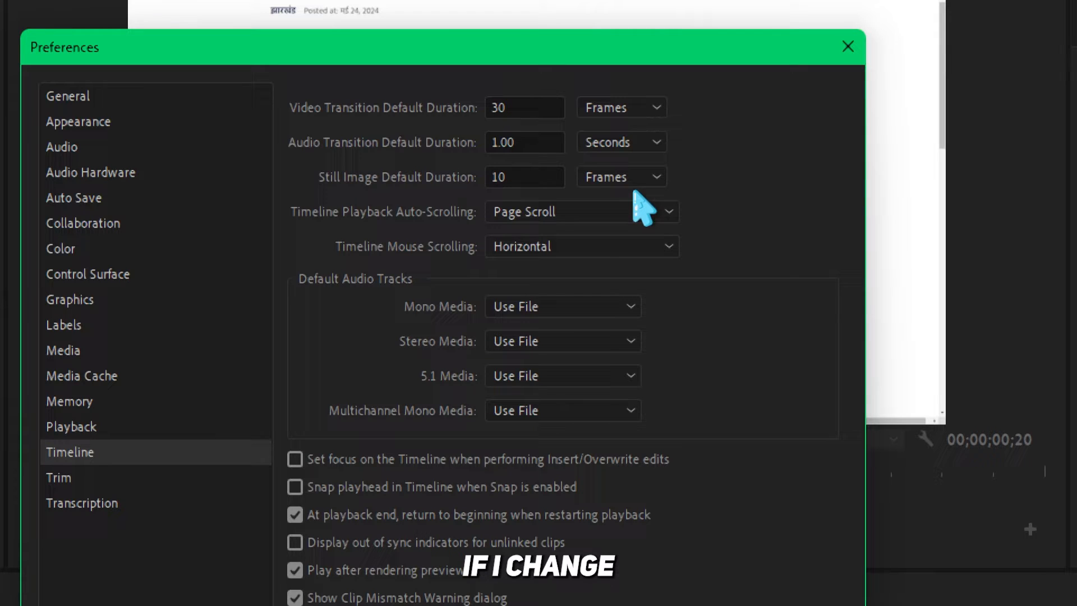
pyautogui.click(621, 177)
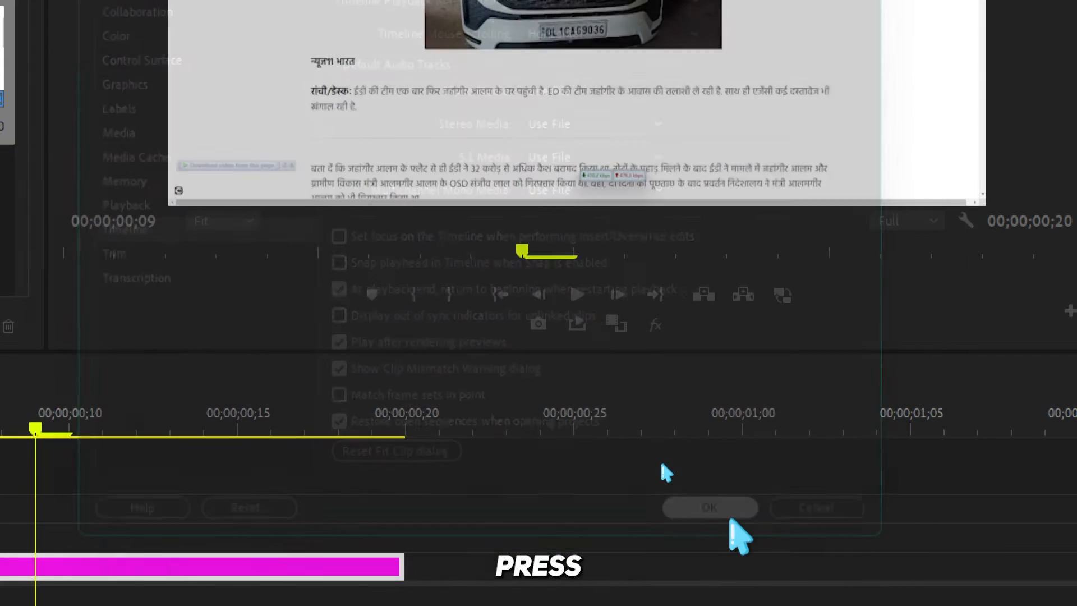
pyautogui.click(710, 508)
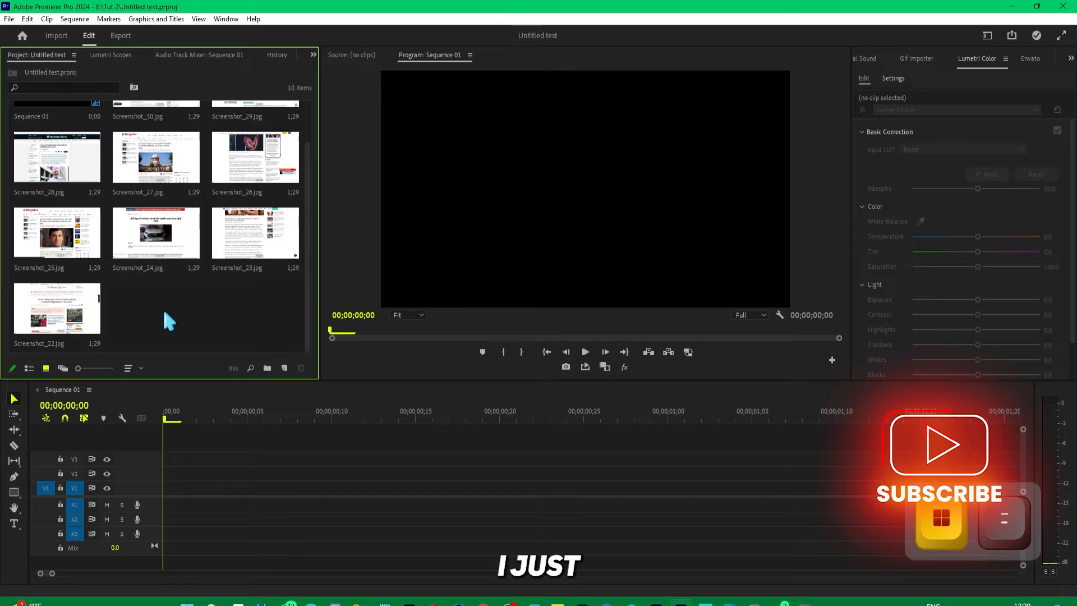
# Drag Screenshot_24.jpg onto the empty sequence as a roughly 1;29 clip.
pyautogui.moveTo(156, 233); pyautogui.dragTo(285, 487)
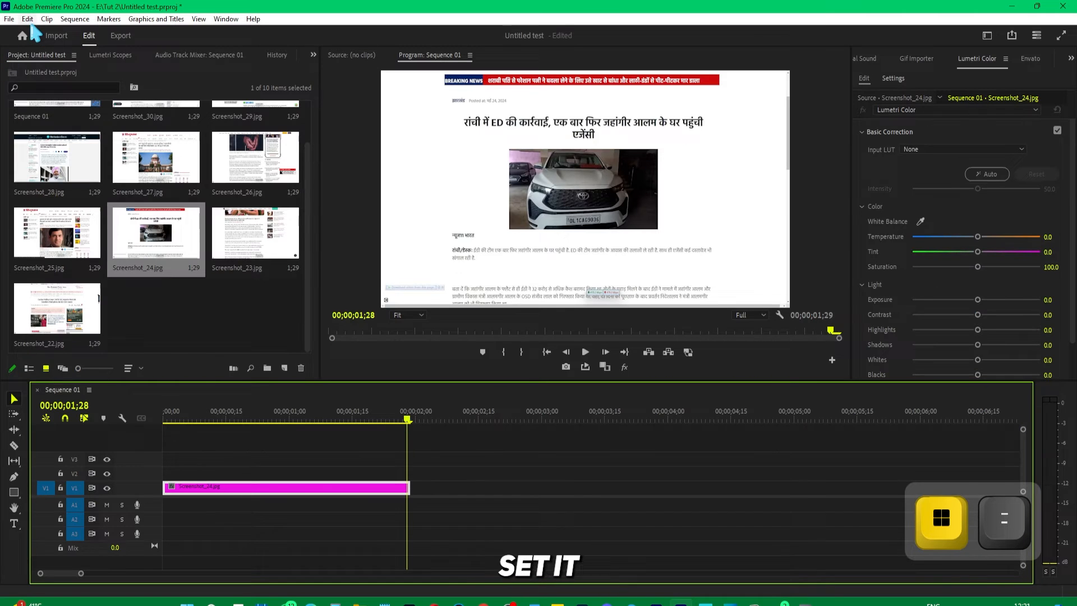
# Set Still Image Default Duration to 5 frames in Timeline preferences and confirm.
pyautogui.click(28, 19)
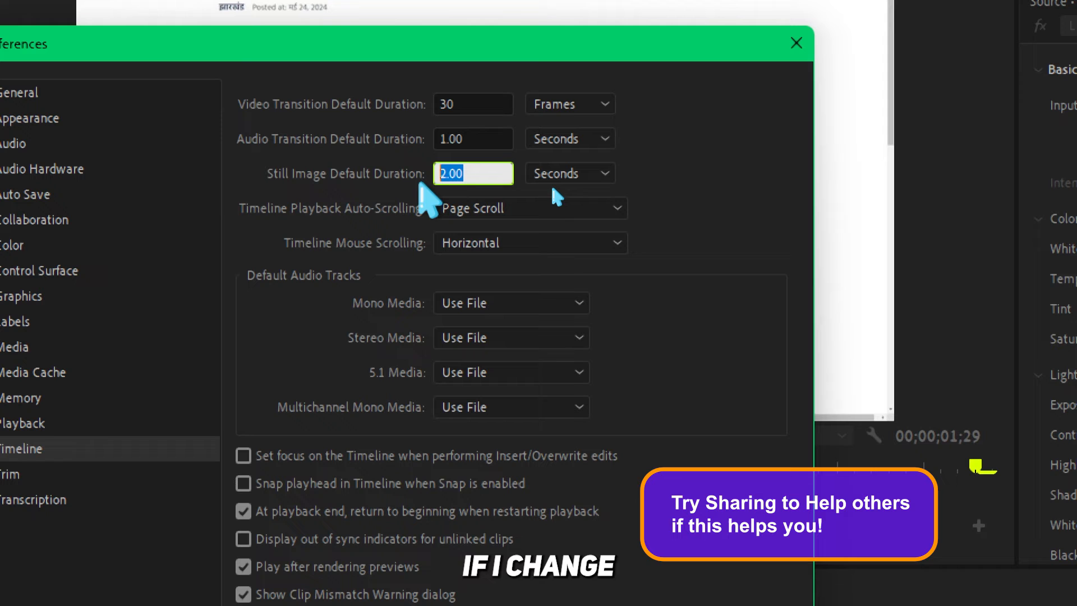
pyautogui.write('5')
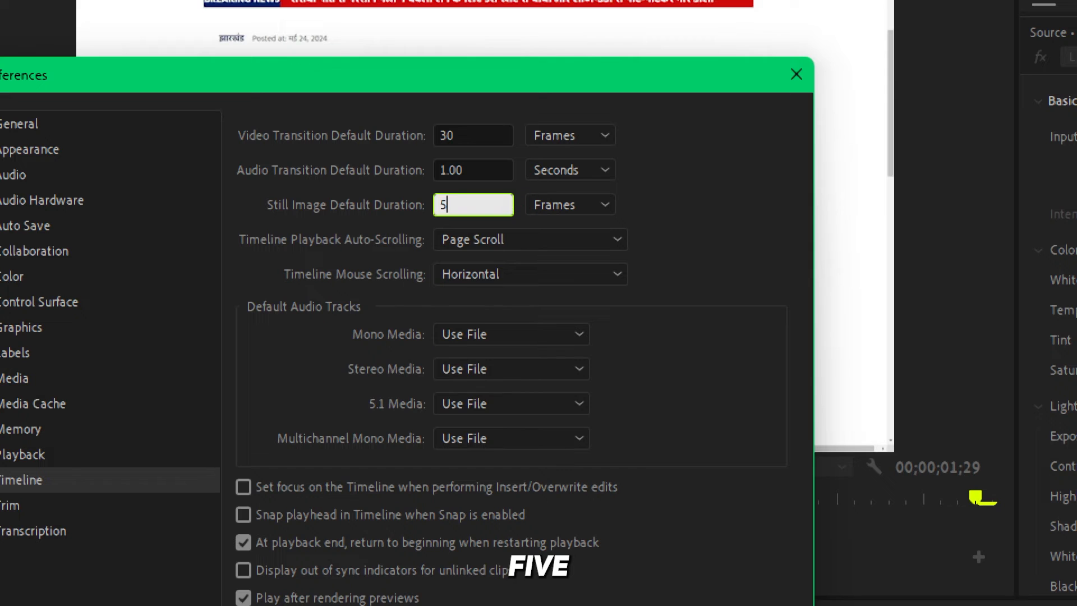
pyautogui.click(797, 74)
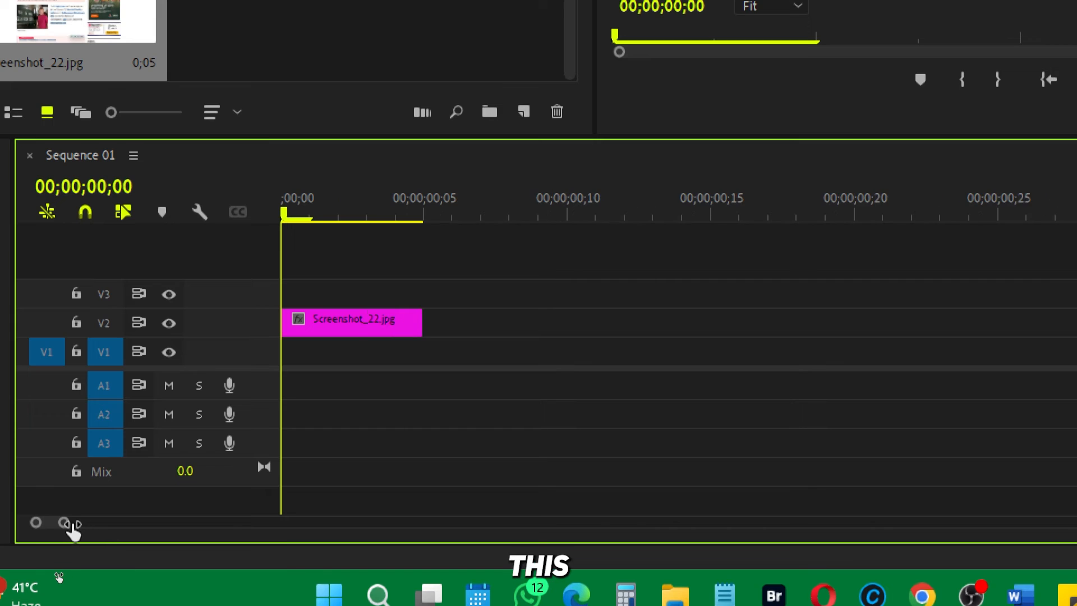
# Move the playhead to 00;00;00;05, the end of Screenshot_22.jpg on V2.
pyautogui.click(428, 212)
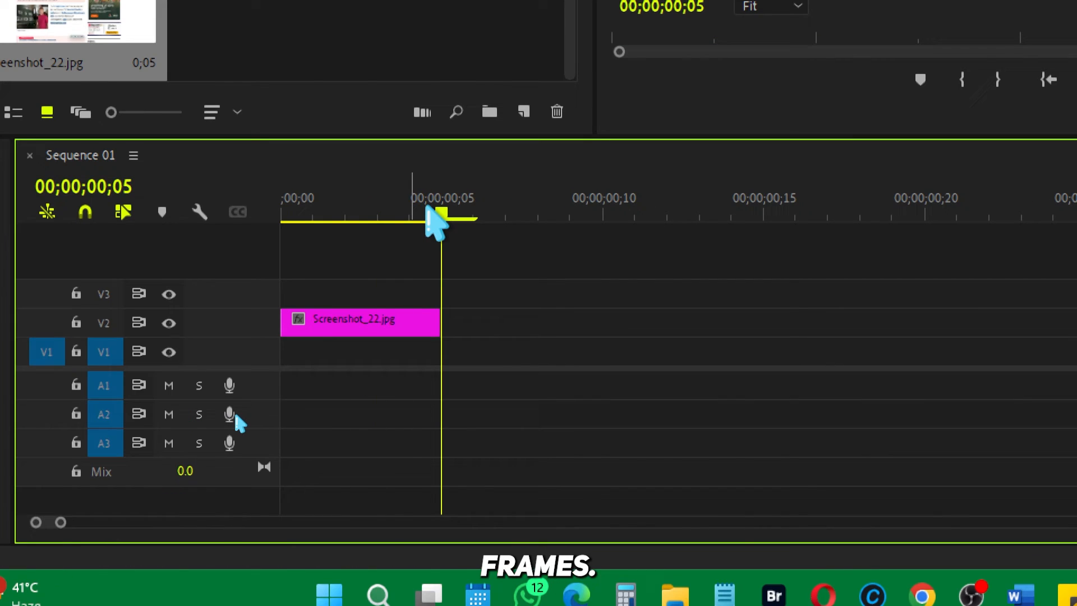